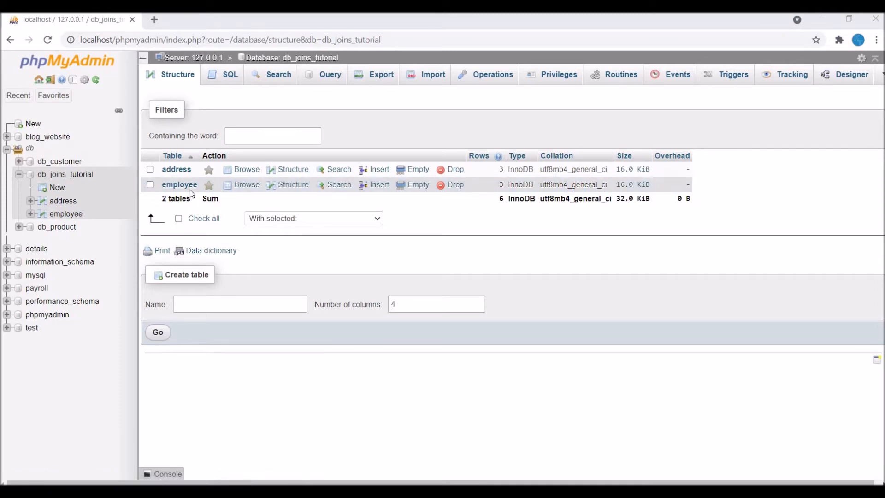
{"action": "mouse_move", "coordinate": [179, 185]}
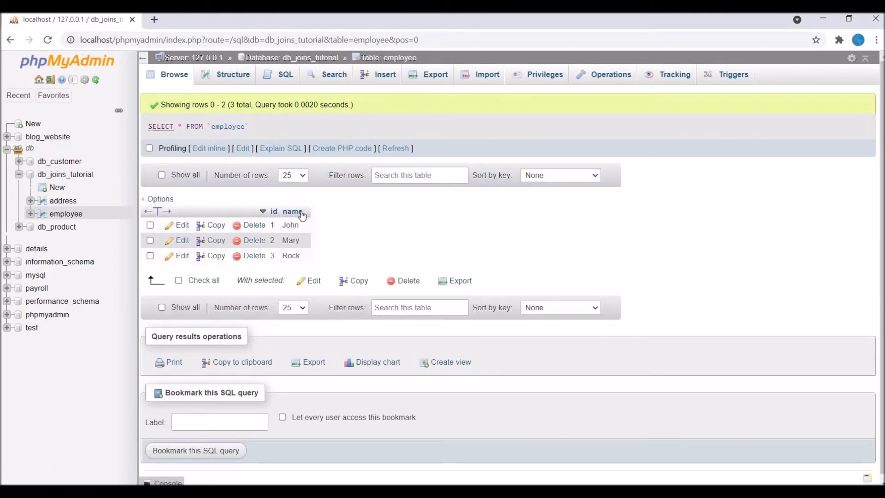
{"action": "mouse_move", "coordinate": [361, 232]}
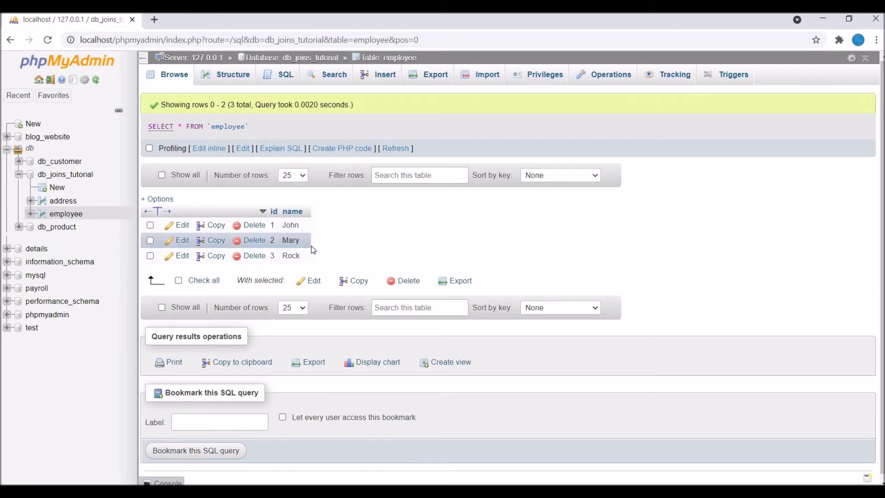
{"action": "mouse_move", "coordinate": [401, 266]}
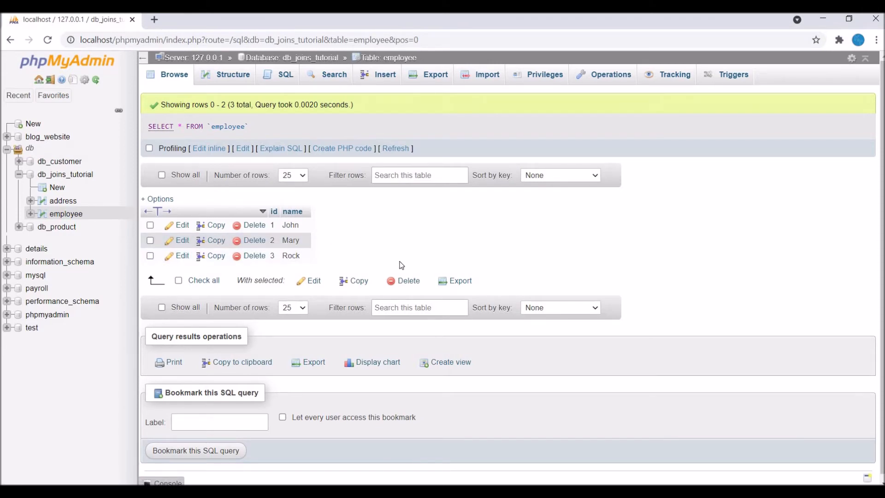
- Browse the employee table and bring up link options on the employee entry in the navigation tree
{"action": "left_click", "coordinate": [63, 200]}
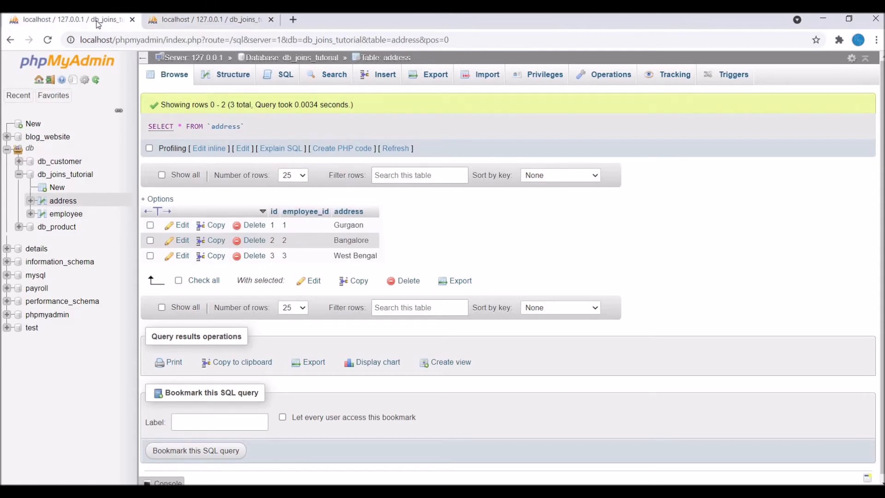
{"action": "mouse_move", "coordinate": [209, 20]}
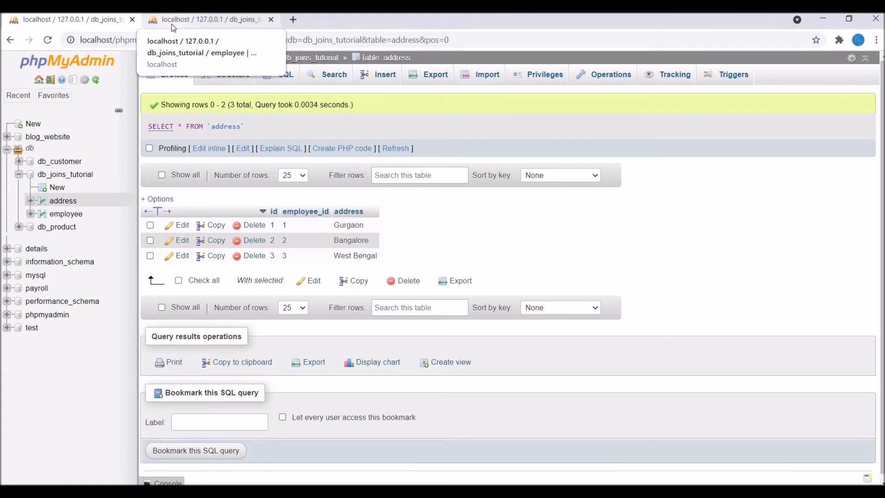
{"action": "right_click", "coordinate": [66, 213]}
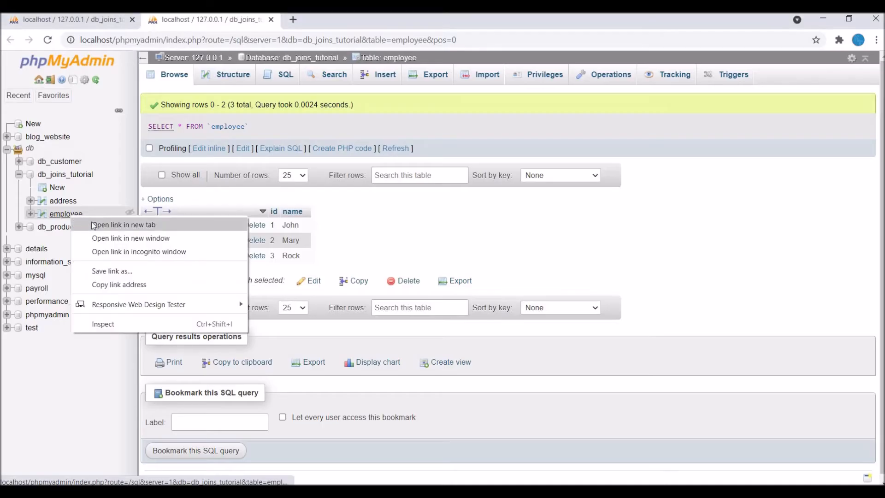
- In a new employee tab's SQL editor, replace WHERE 1 with INNER JOIN address ON
{"action": "left_click", "coordinate": [123, 225]}
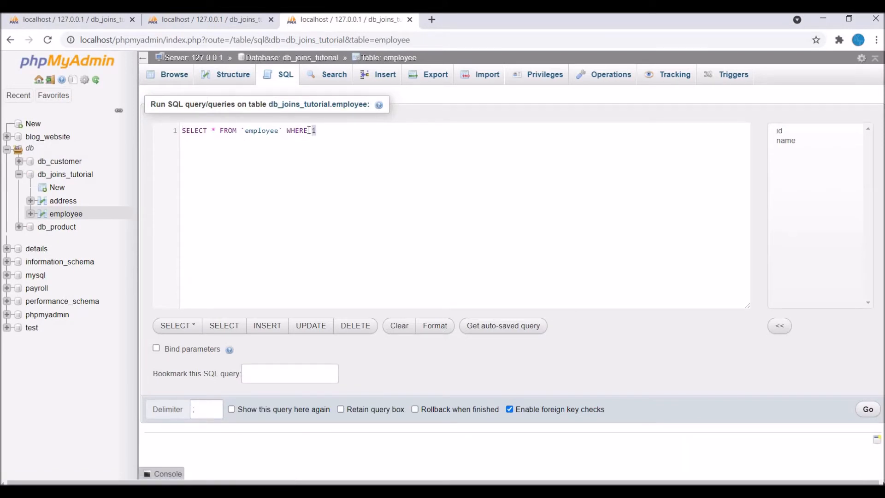
{"action": "key", "text": "Backspace"}
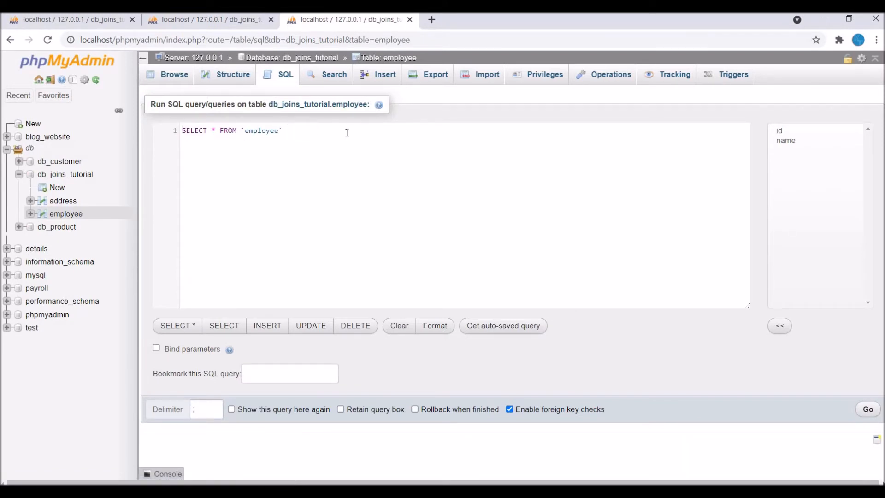
{"action": "type", "text": "I"}
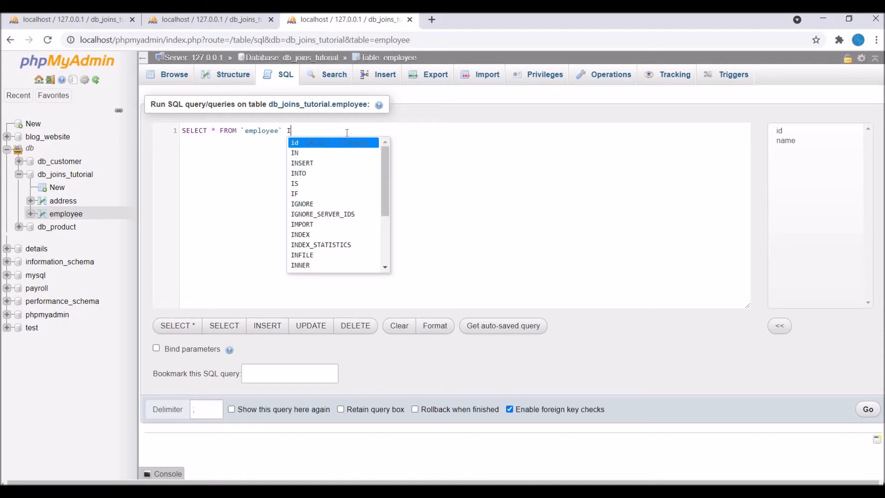
{"action": "type", "text": "INNER JOIN"}
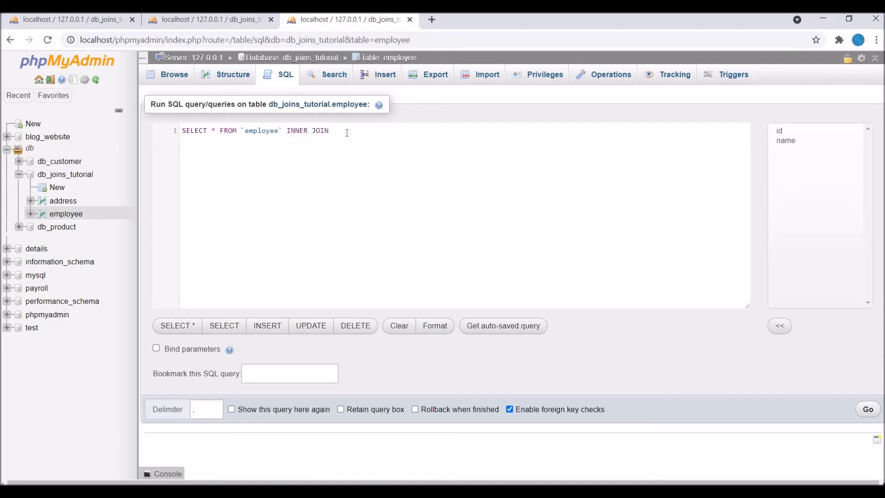
{"action": "type", "text": "address"}
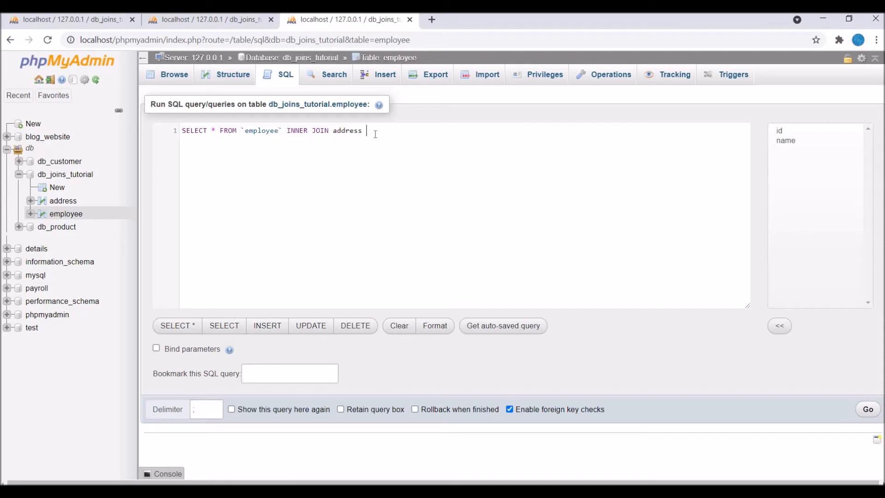
{"action": "type", "text": "ON"}
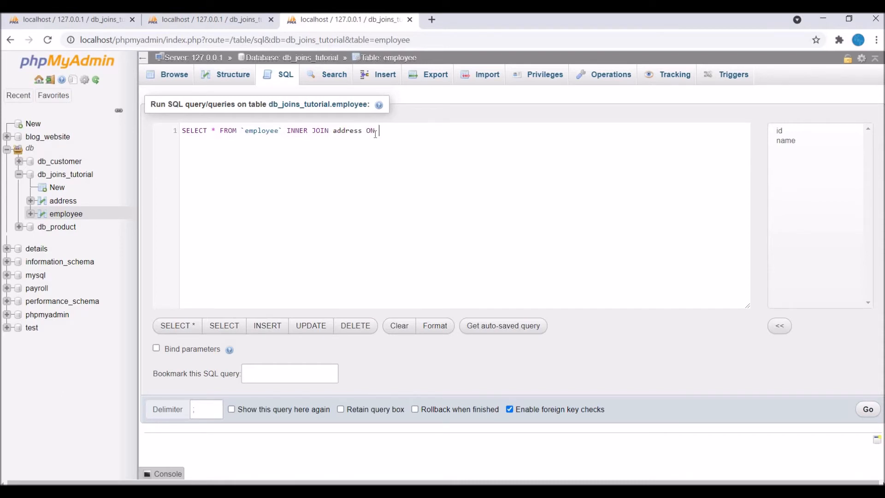
- Complete the join condition employee.id = address.employee_id
{"action": "type", "text": "e"}
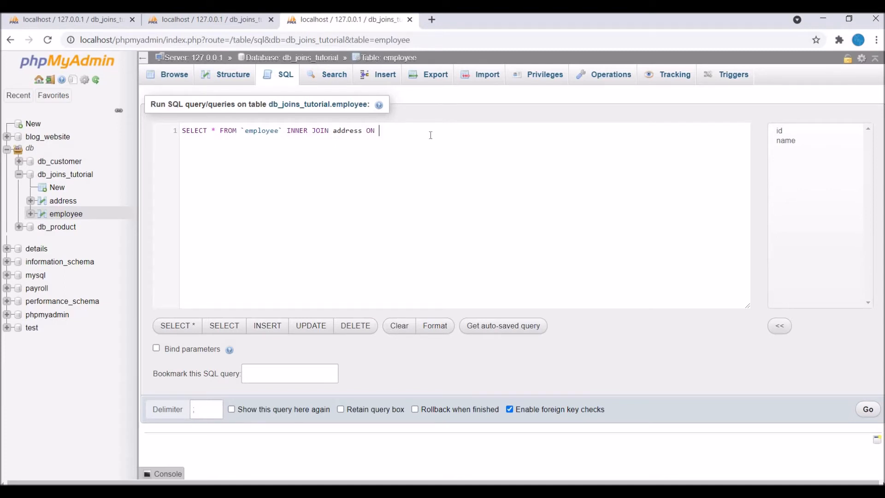
{"action": "type", "text": "em"}
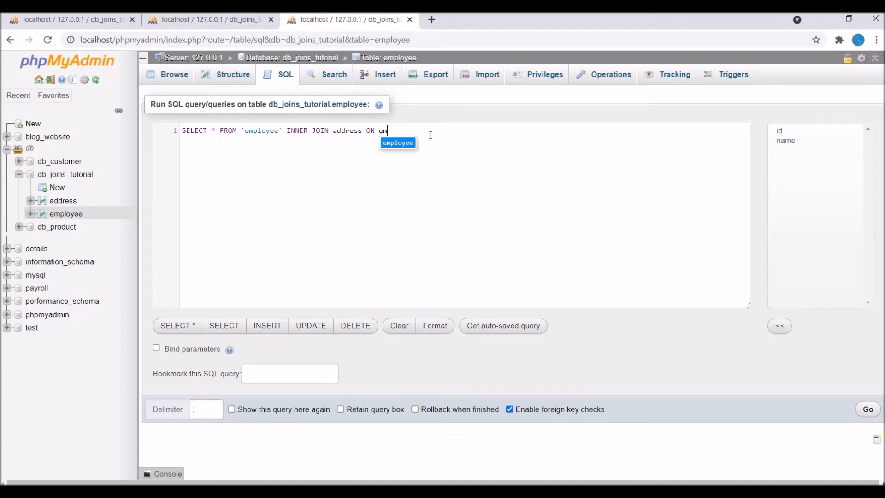
{"action": "type", "text": "ployee.id"}
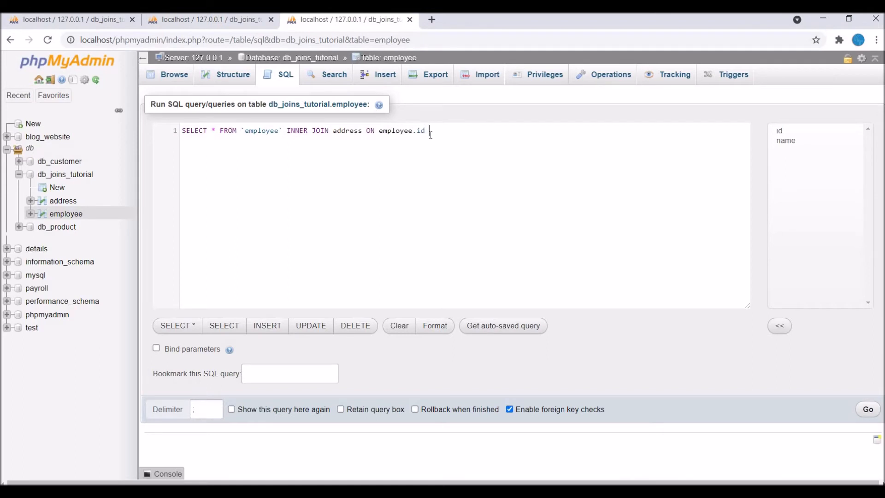
{"action": "type", "text": "= address.employee_id"}
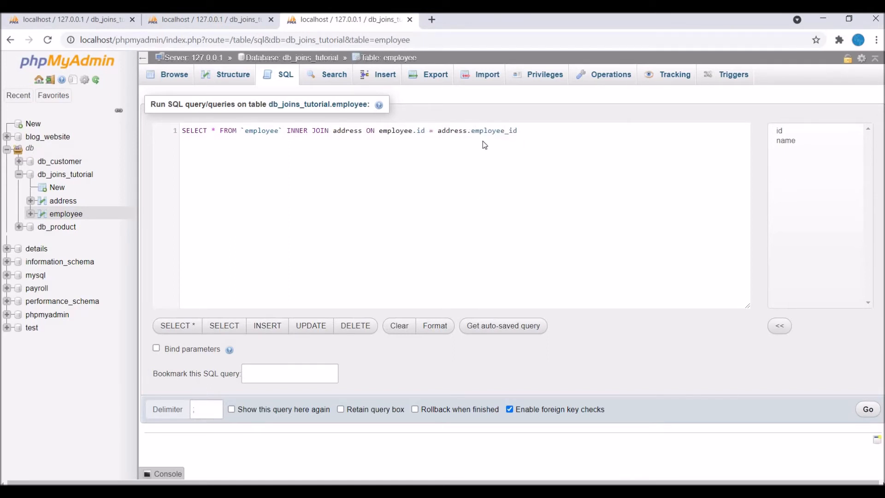
- Execute the INNER JOIN query with Go, review the three joined rows, then show the address table's rows
{"action": "left_click", "coordinate": [868, 409]}
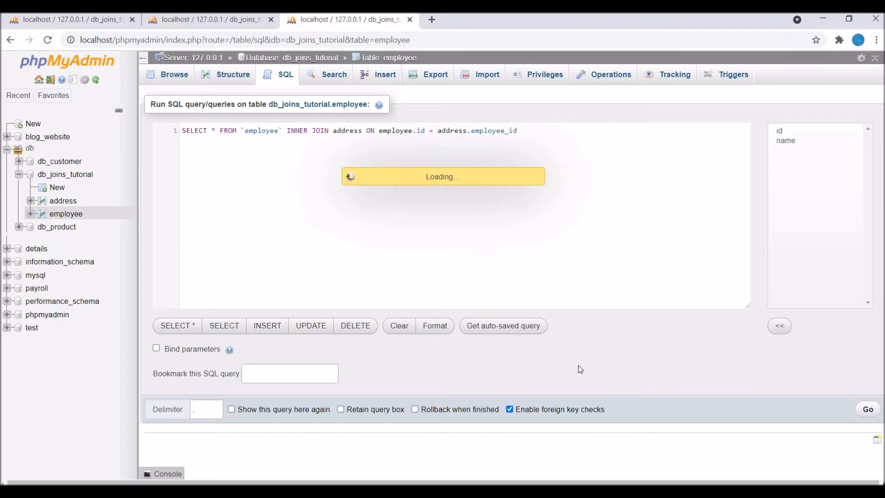
{"action": "left_click", "coordinate": [868, 409]}
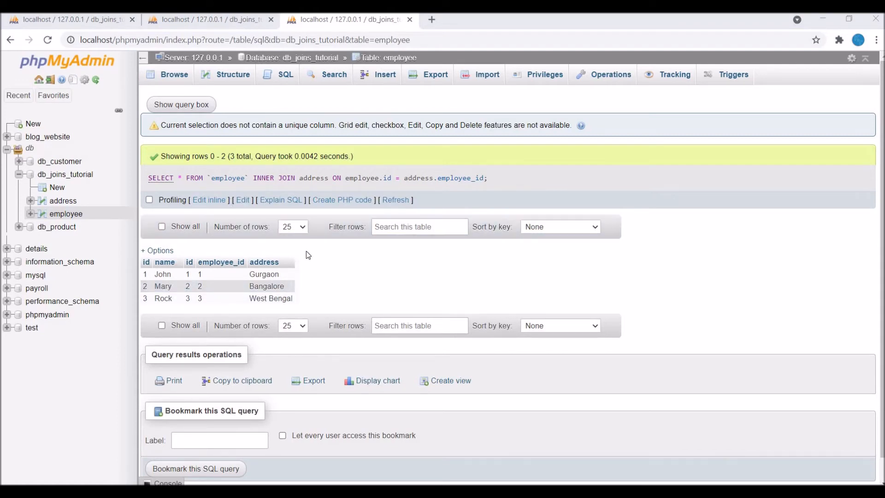
{"action": "left_click", "coordinate": [209, 20]}
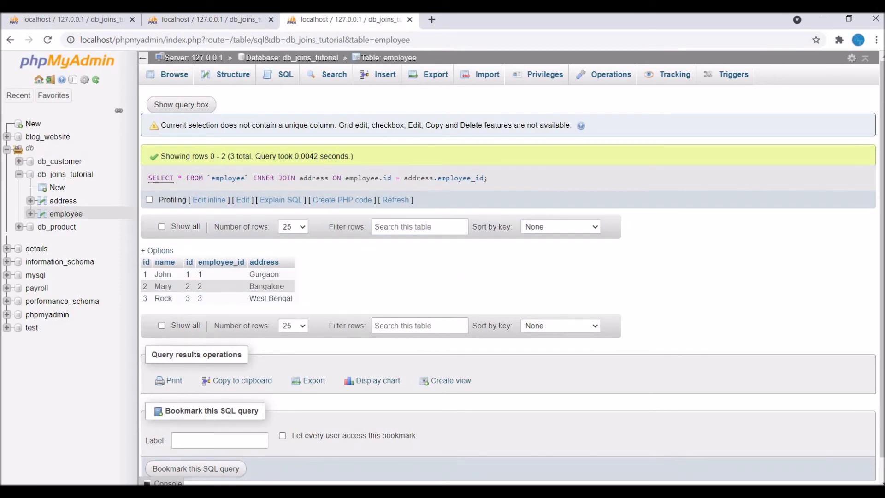
{"action": "left_click", "coordinate": [63, 200]}
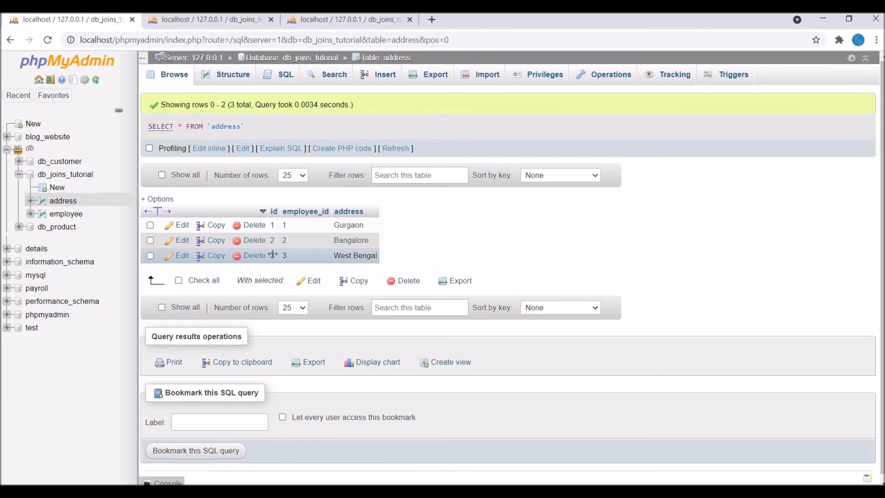
- Delete the West Bengal address row and confirm the deletion
{"action": "left_click", "coordinate": [255, 255]}
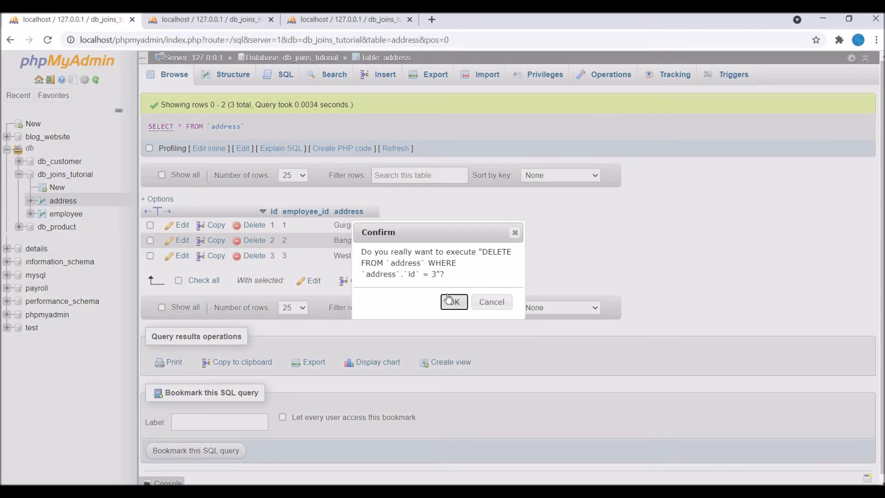
{"action": "left_click", "coordinate": [454, 301]}
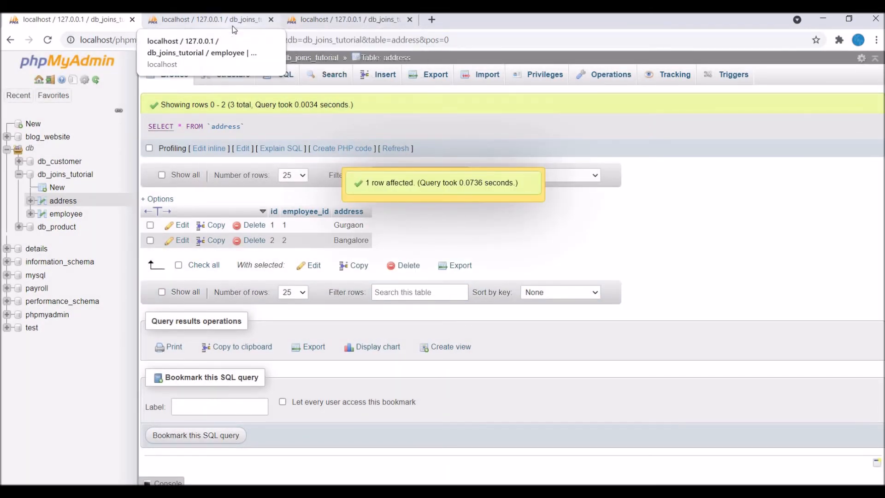
- Rerun the INNER JOIN via Edit inline, now returning only John–Gurgaon and Mary–Bangalore
{"action": "left_click", "coordinate": [344, 19]}
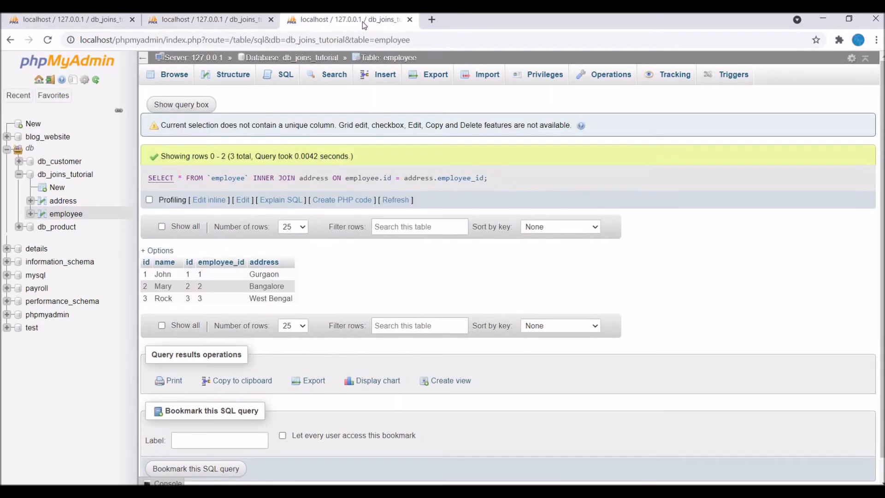
{"action": "left_click", "coordinate": [208, 200]}
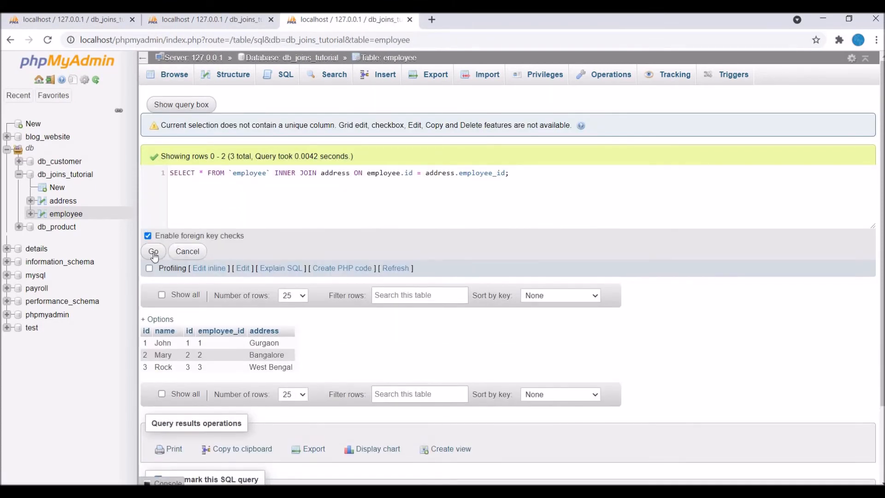
{"action": "left_click", "coordinate": [153, 250]}
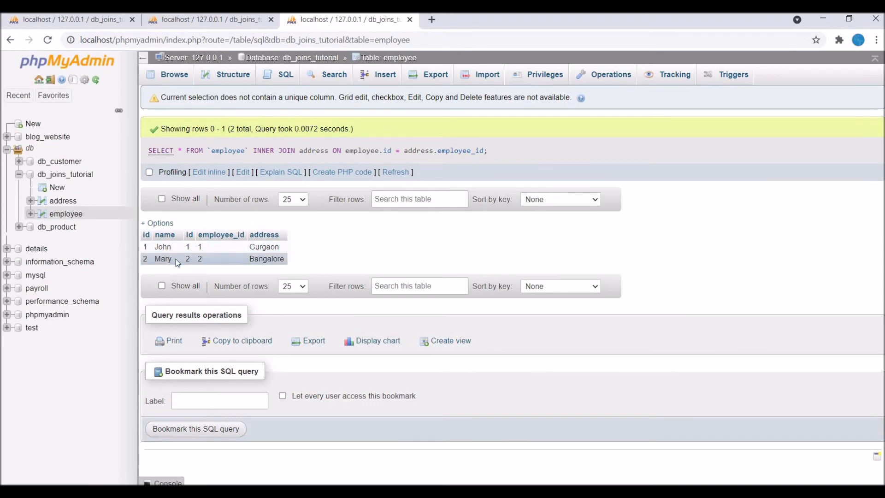
{"action": "mouse_move", "coordinate": [303, 266]}
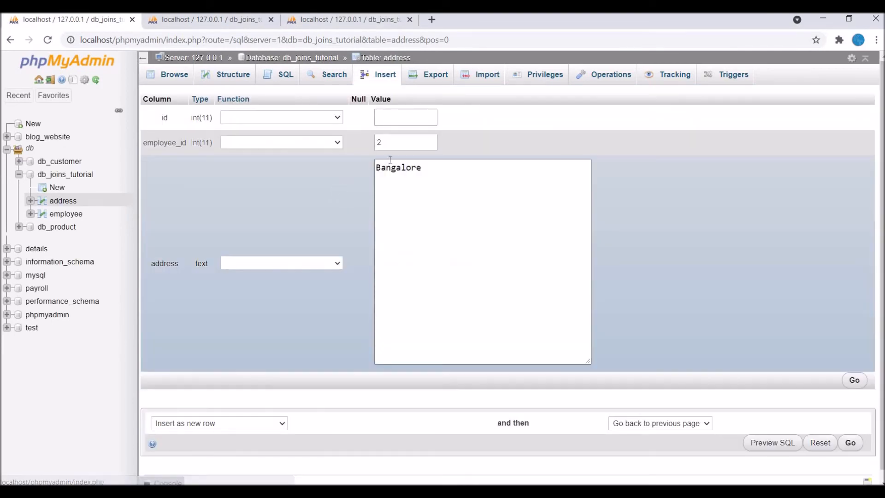
- Insert an address row for employee_id 2 with address Delhi
{"action": "double_click", "coordinate": [398, 166]}
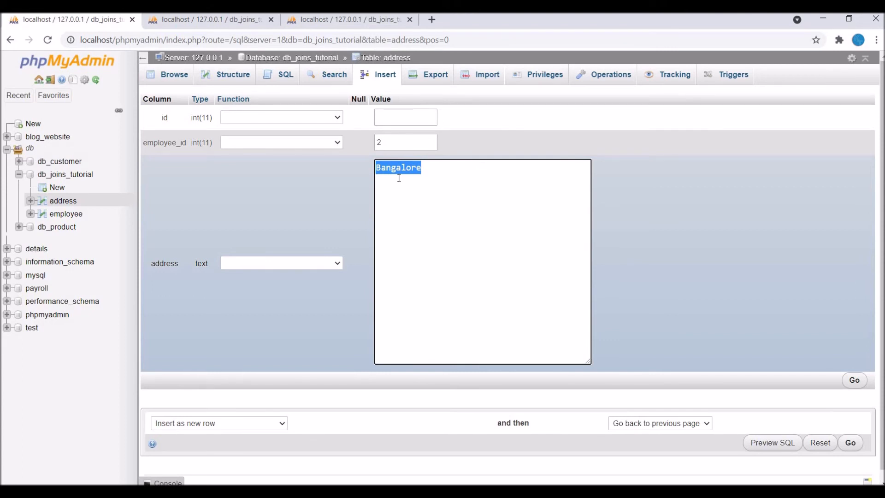
{"action": "type", "text": "Delhi"}
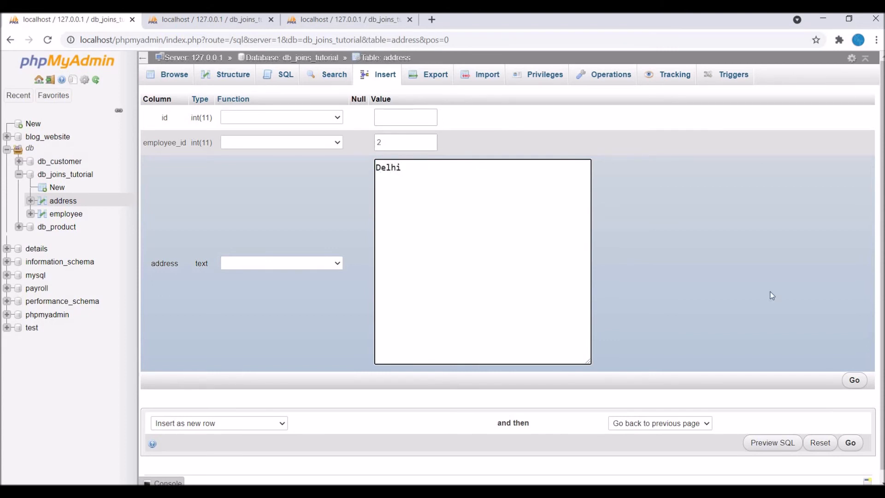
{"action": "left_click", "coordinate": [854, 380]}
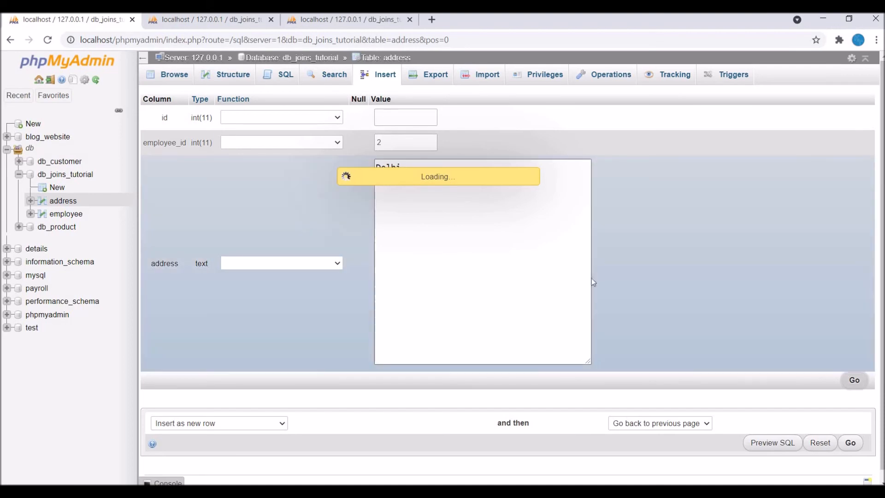
{"action": "left_click", "coordinate": [854, 380]}
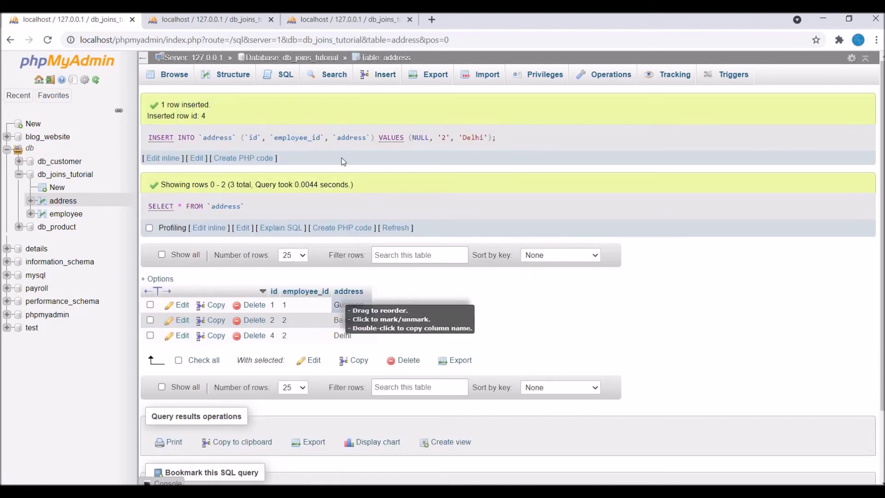
- Re-execute the INNER JOIN, now matching Mary to both Bangalore and Delhi
{"action": "left_click", "coordinate": [65, 213]}
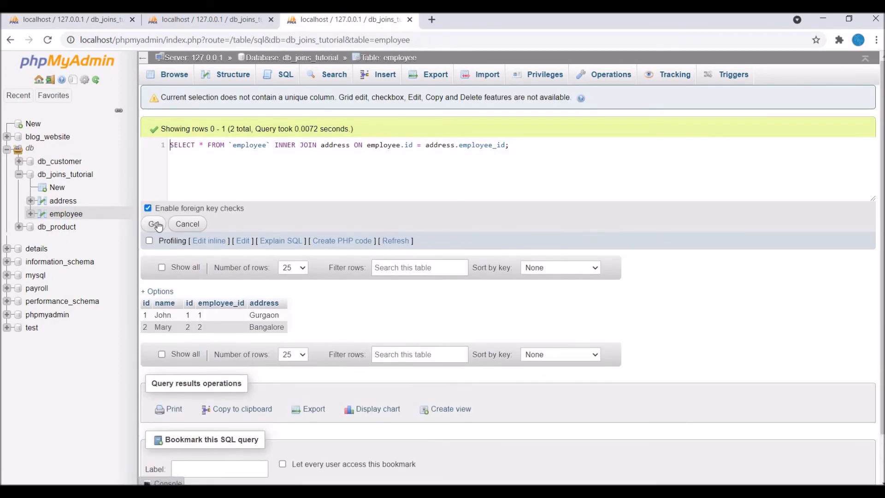
{"action": "left_click", "coordinate": [154, 223]}
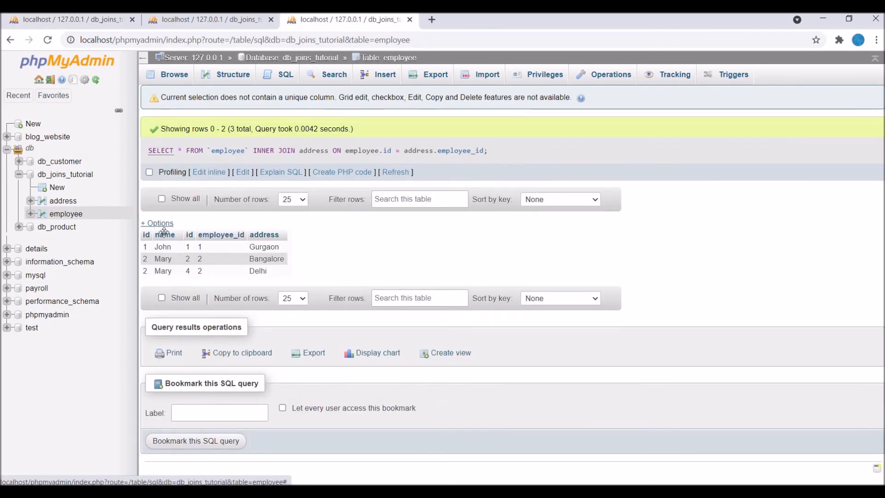